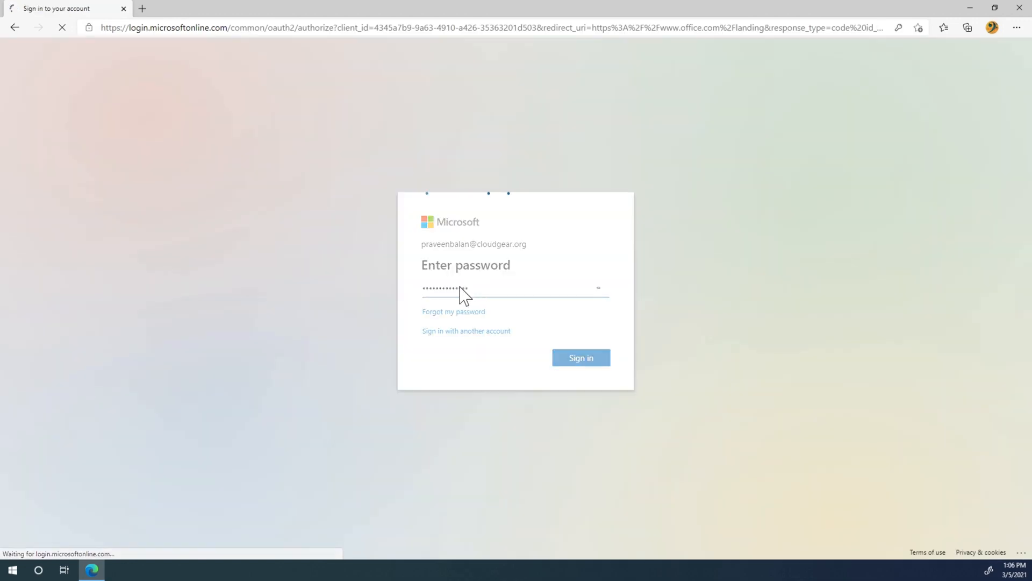
- Submit the account password and choose Yes to stay signed in
left_click(580, 357)
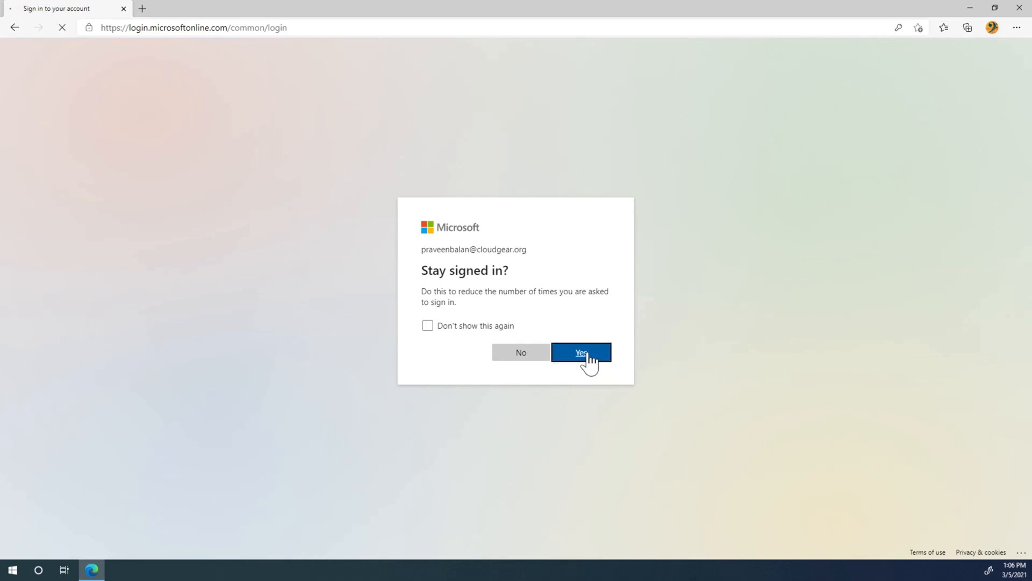
left_click(581, 353)
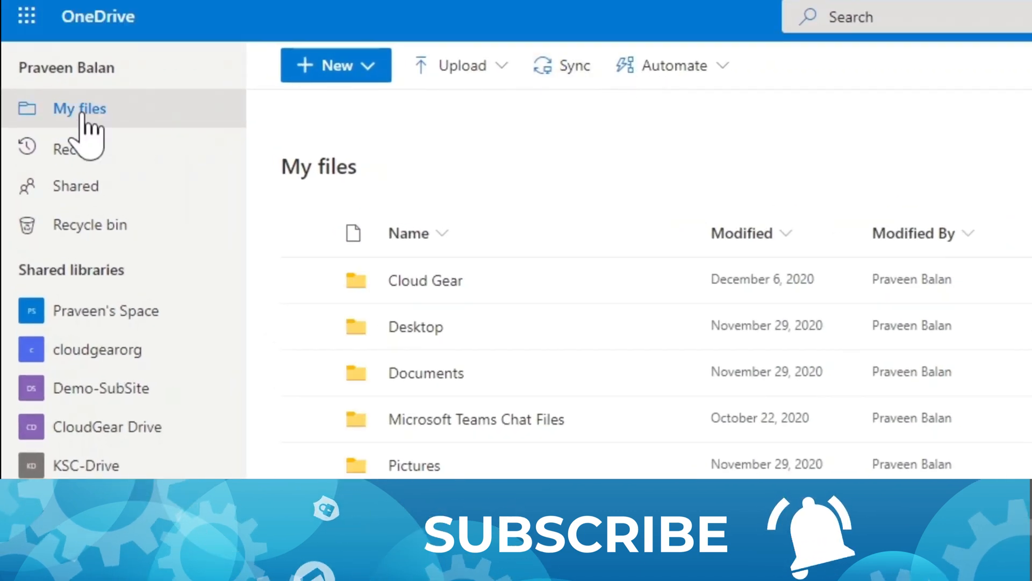
- Sync My files to this PC and let the browser launch the OneDrive app
left_click(561, 65)
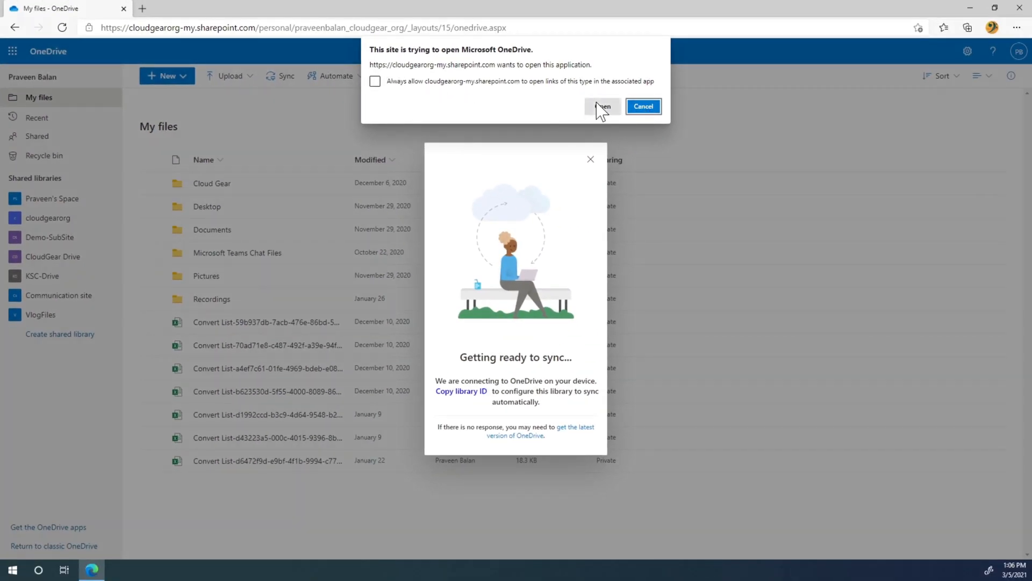
left_click(602, 106)
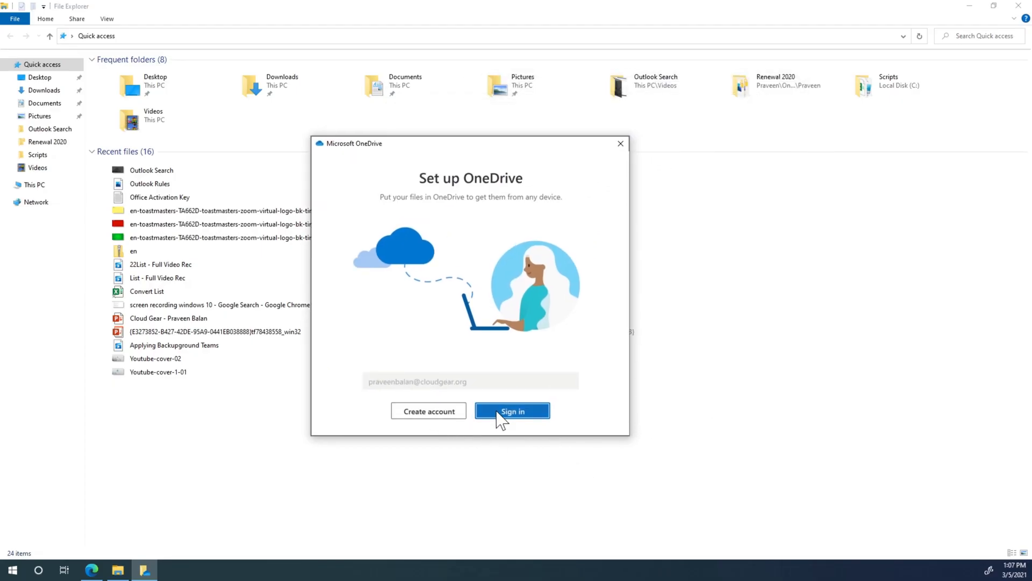
- Sign in to the OneDrive desktop app with the account password
left_click(512, 411)
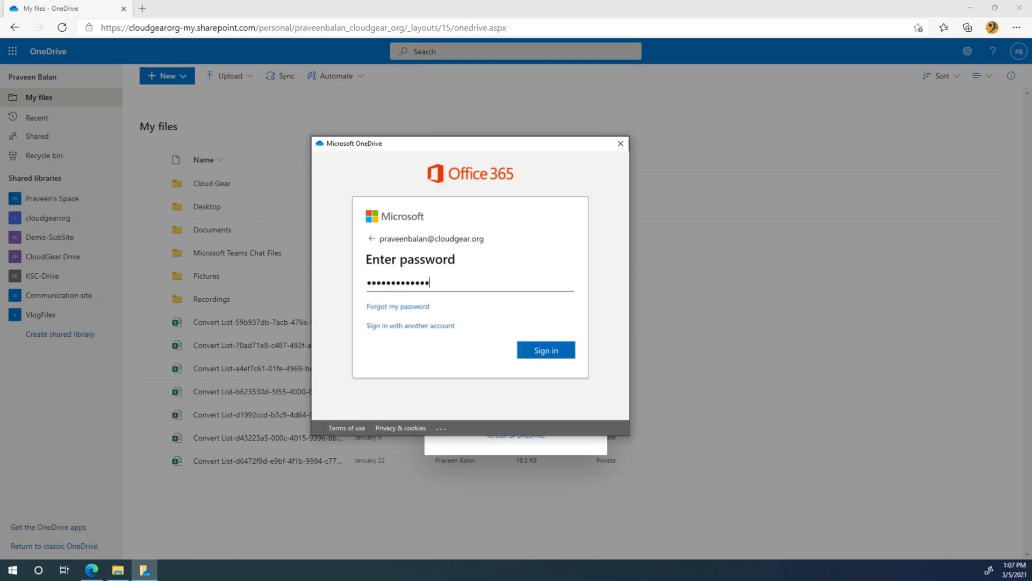
left_click(546, 350)
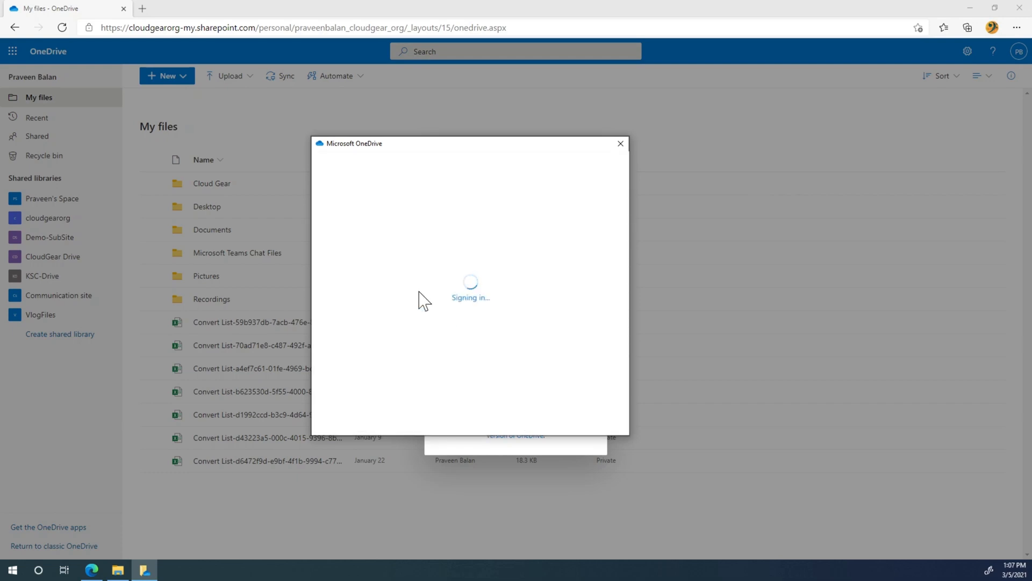
mouse_move(225, 474)
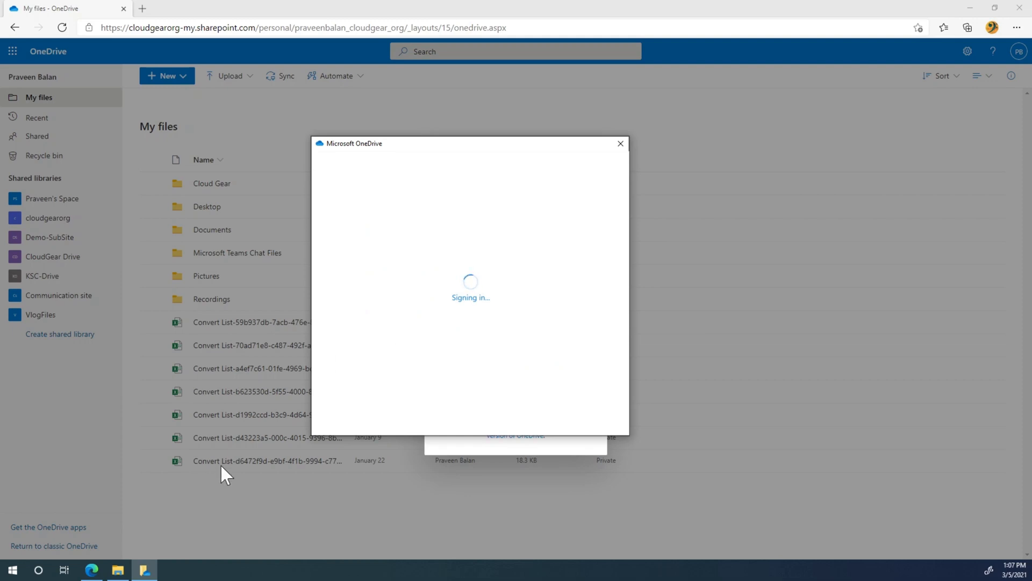
mouse_move(157, 543)
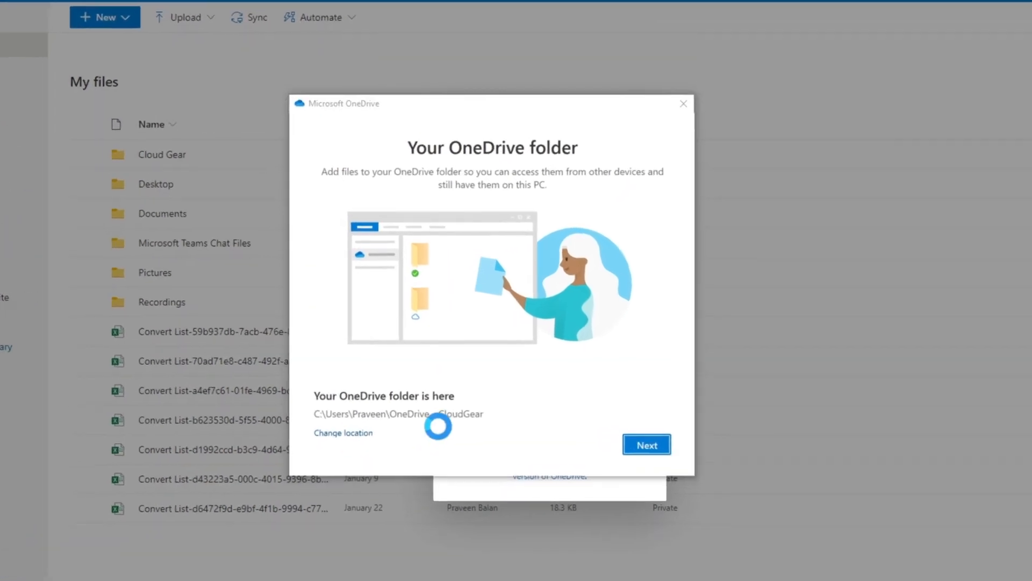
- Set the local OneDrive folder to a new C:\OneDrive folder and continue setup
left_click(343, 432)
type("OneDrive")
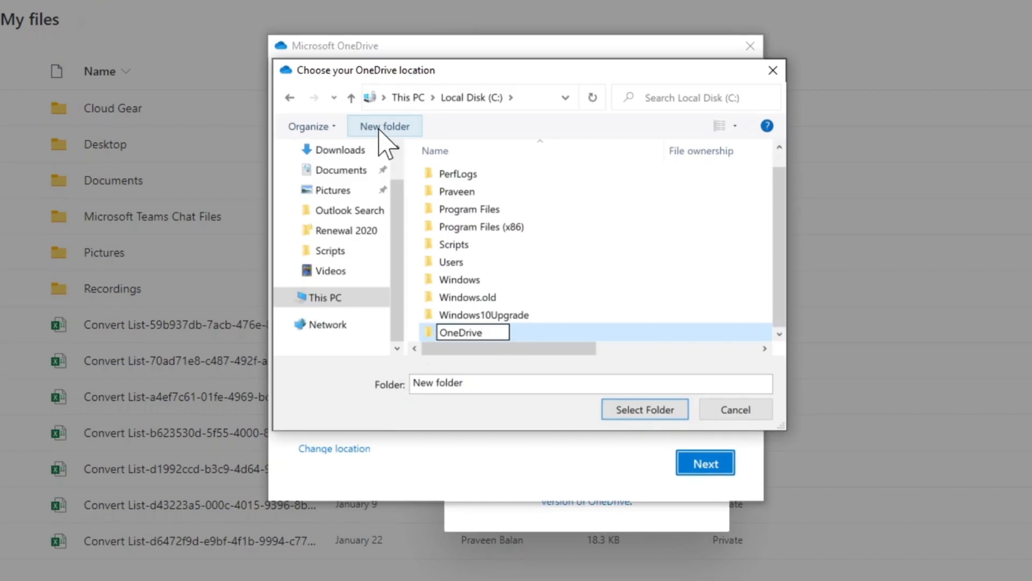
left_click(644, 409)
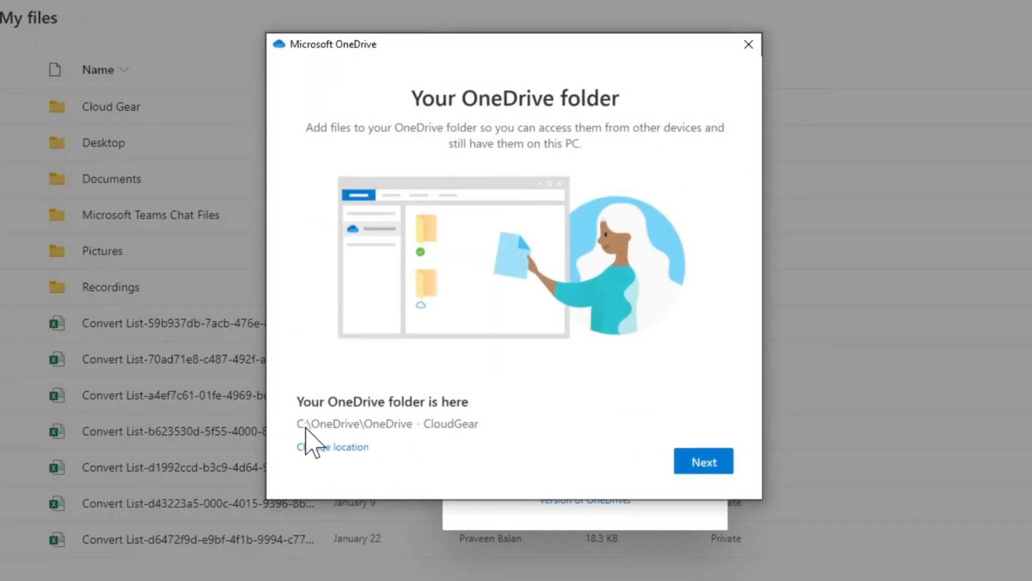
left_click(702, 461)
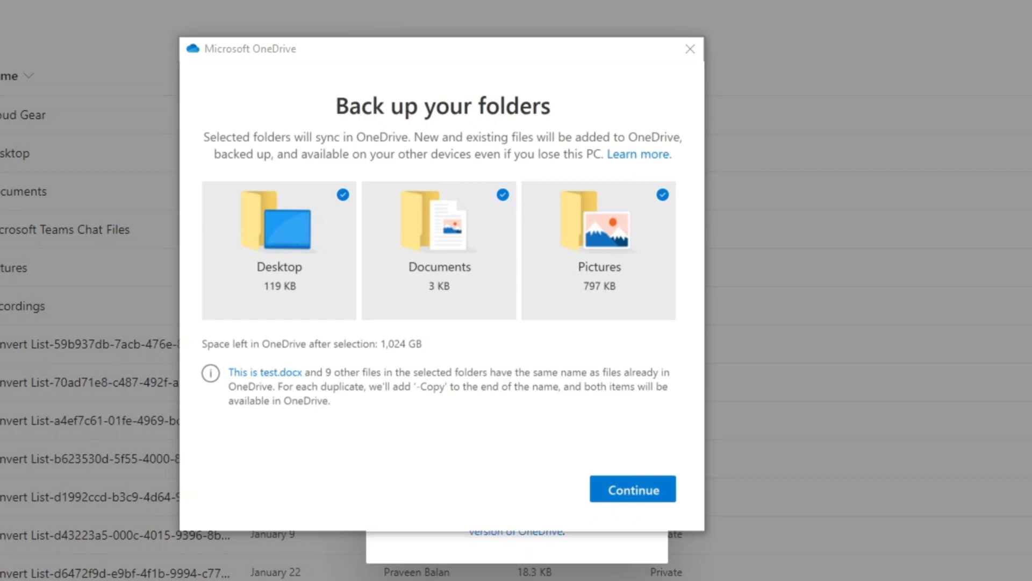
mouse_move(362, 230)
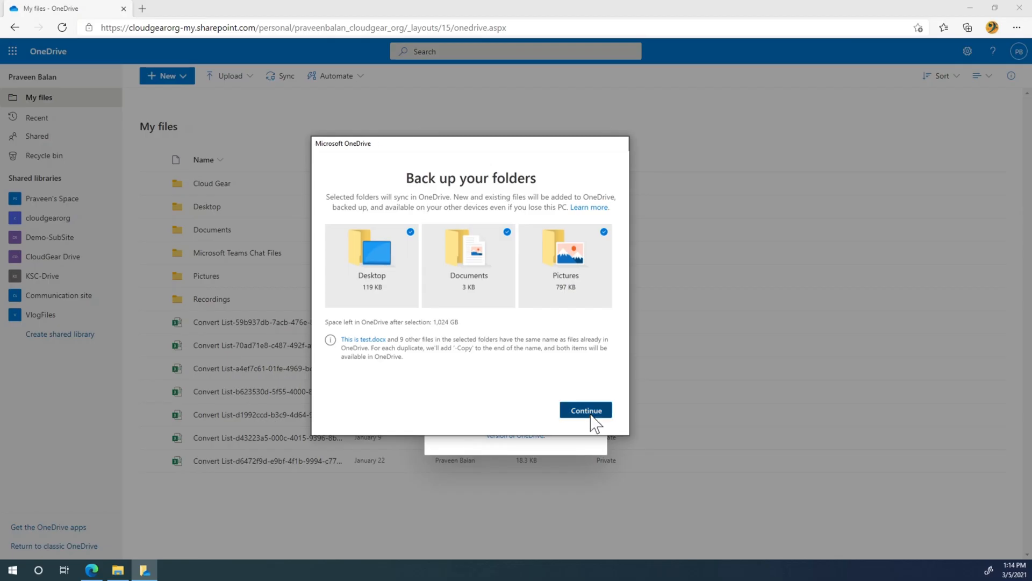
- Back up the Desktop, Documents and Pictures folders to OneDrive
left_click(585, 410)
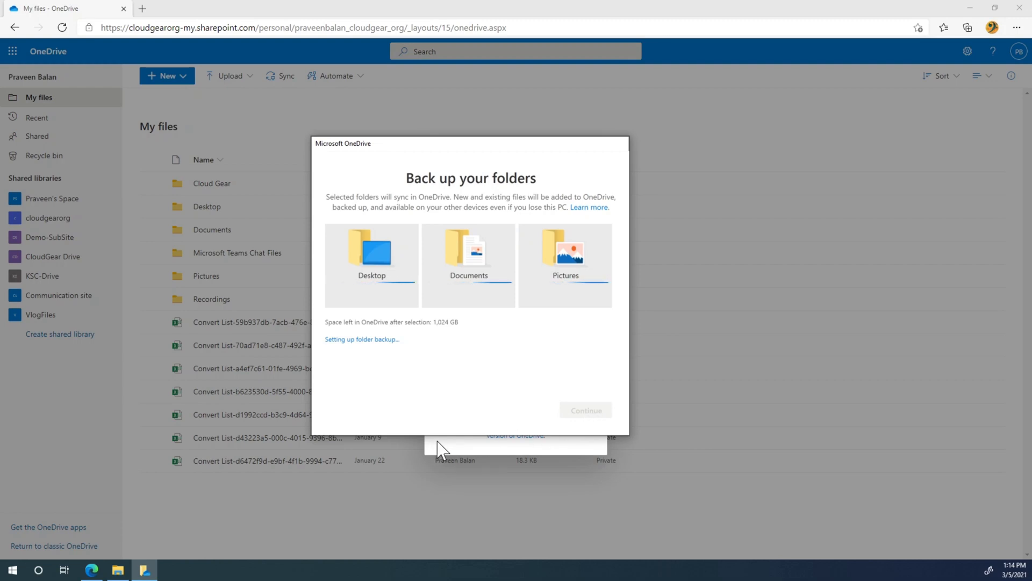
left_click(585, 410)
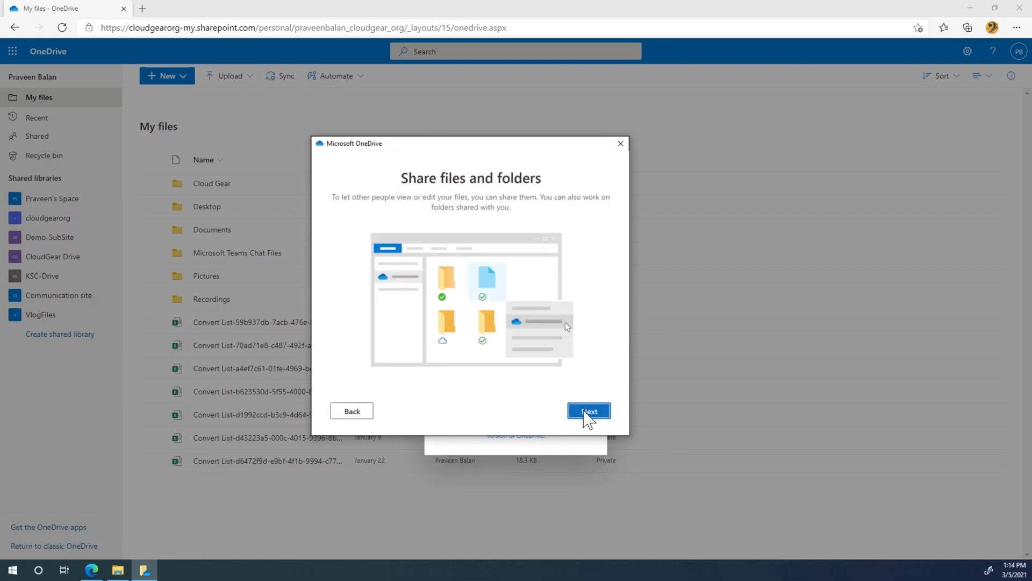
- Continue past the sharing and Files On Demand introduction screens
left_click(589, 410)
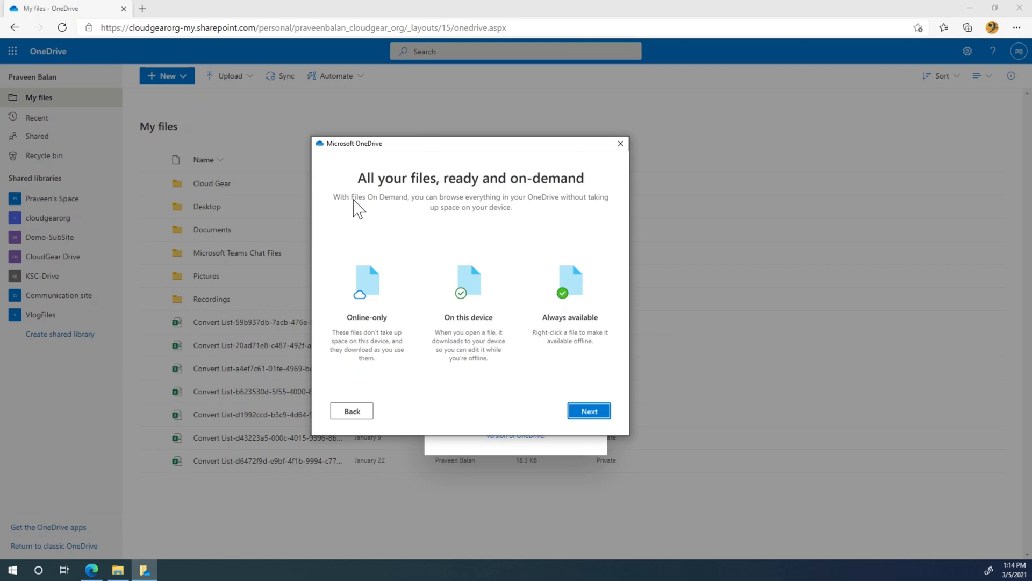
mouse_move(398, 336)
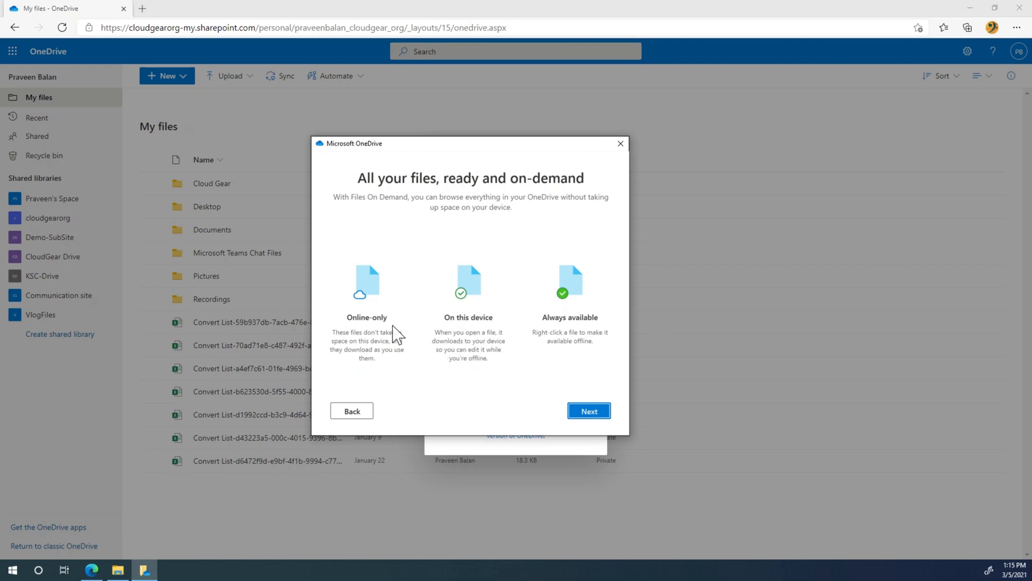
mouse_move(477, 280)
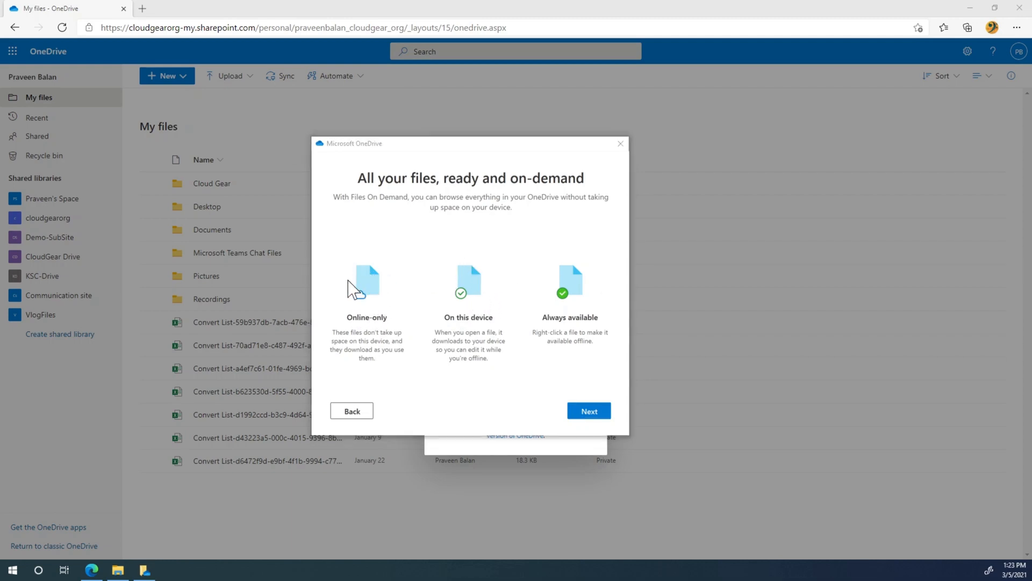
mouse_move(379, 310)
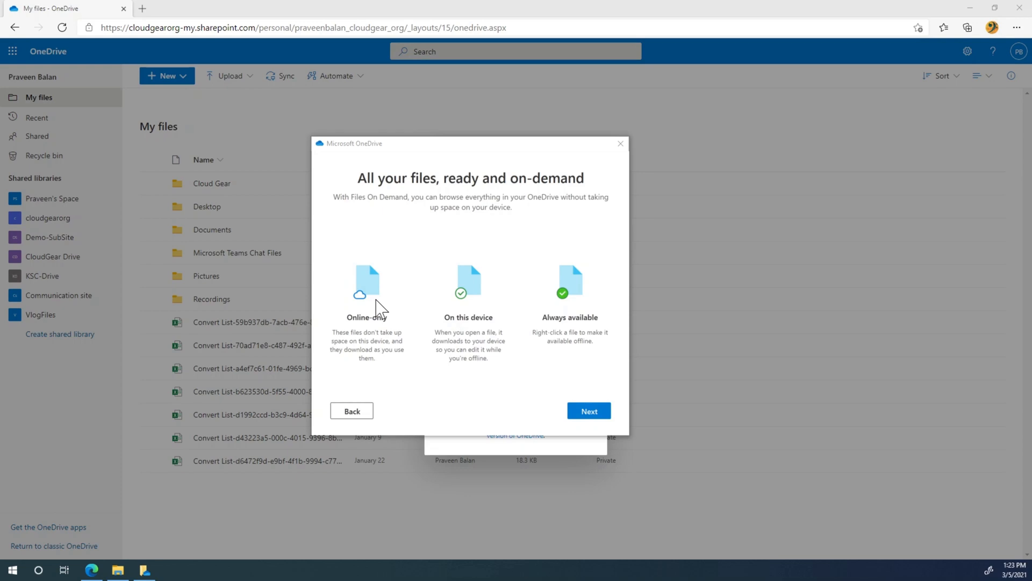
mouse_move(392, 335)
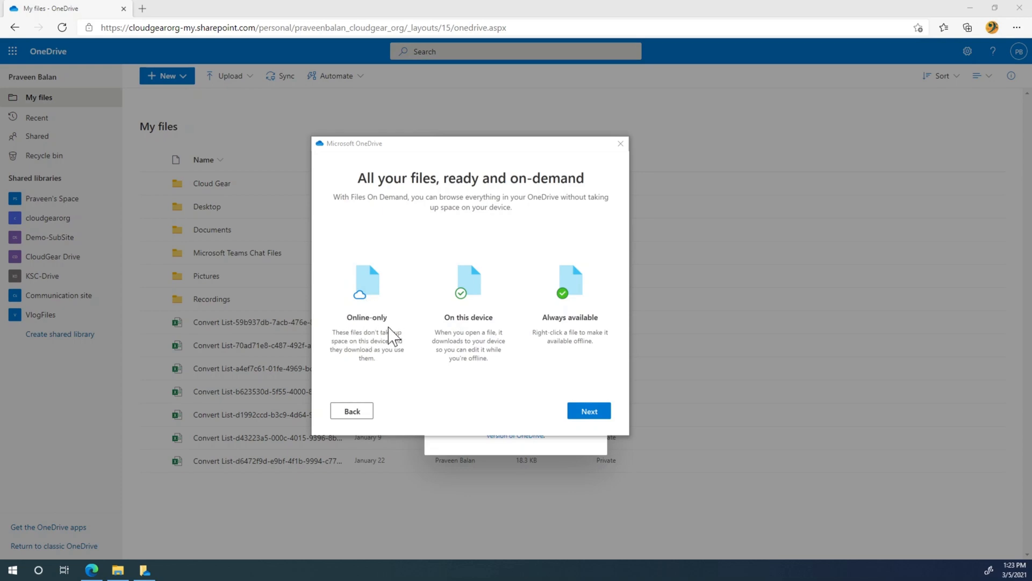
mouse_move(348, 307)
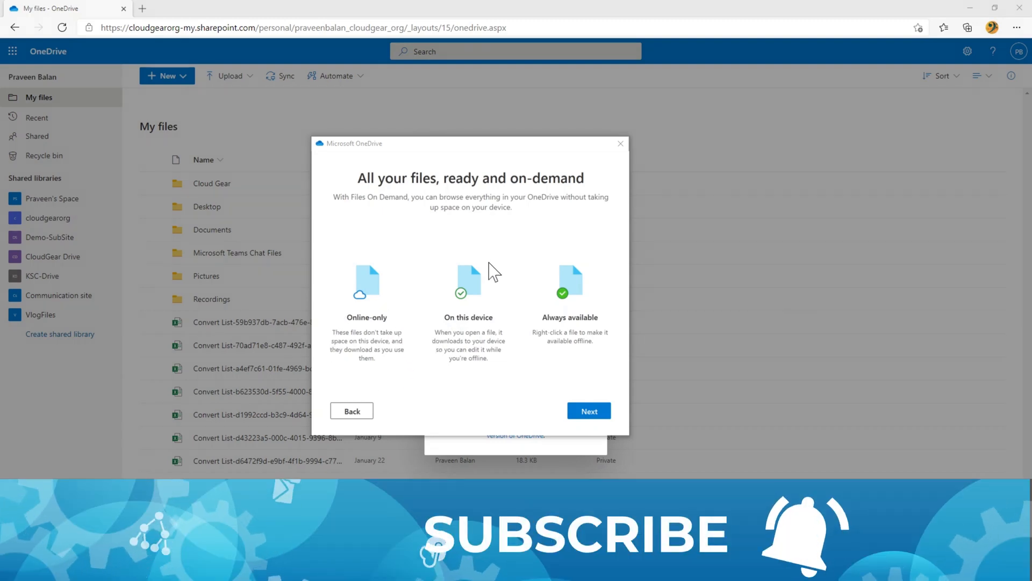
mouse_move(488, 316)
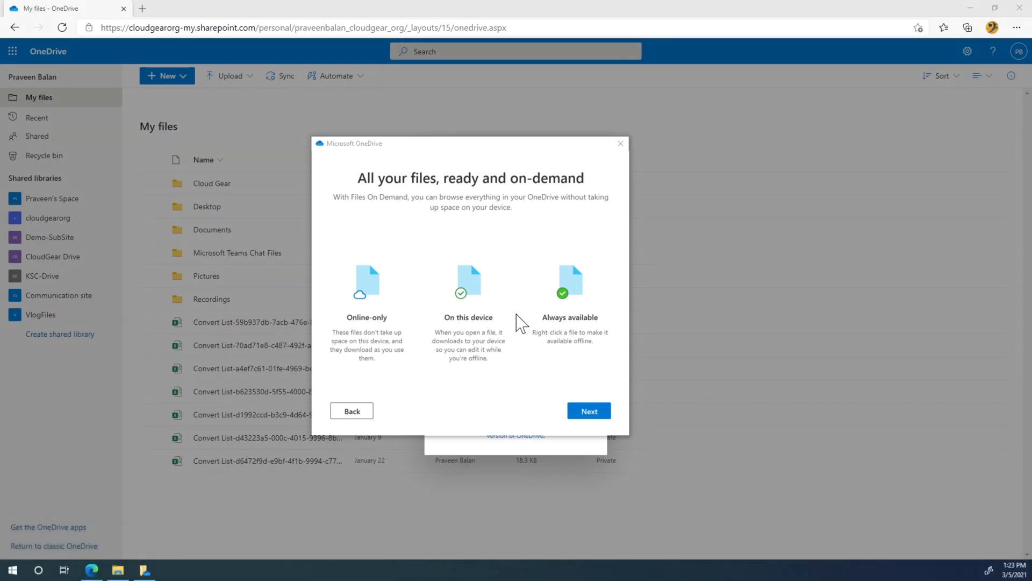
mouse_move(556, 307)
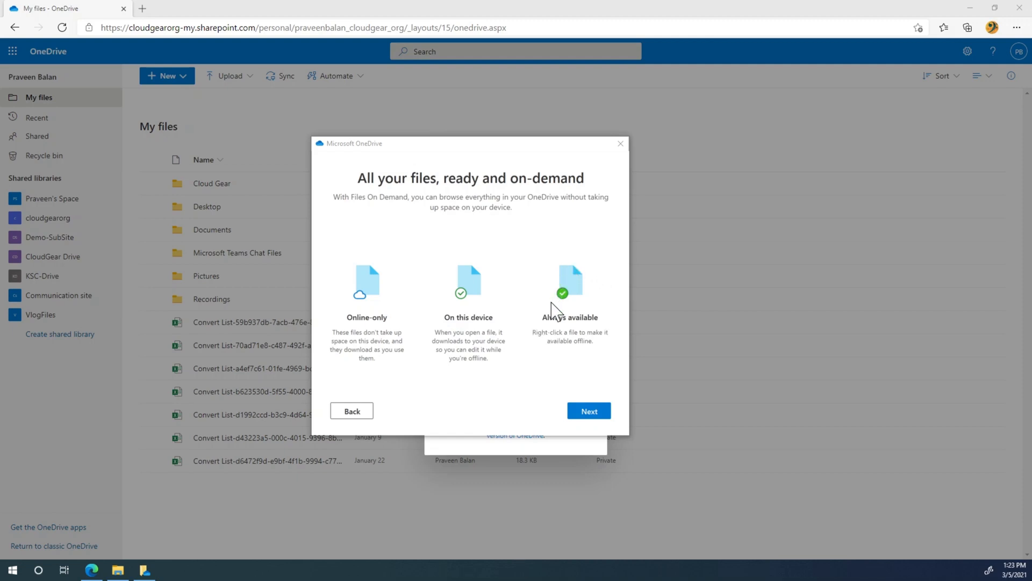
mouse_move(594, 275)
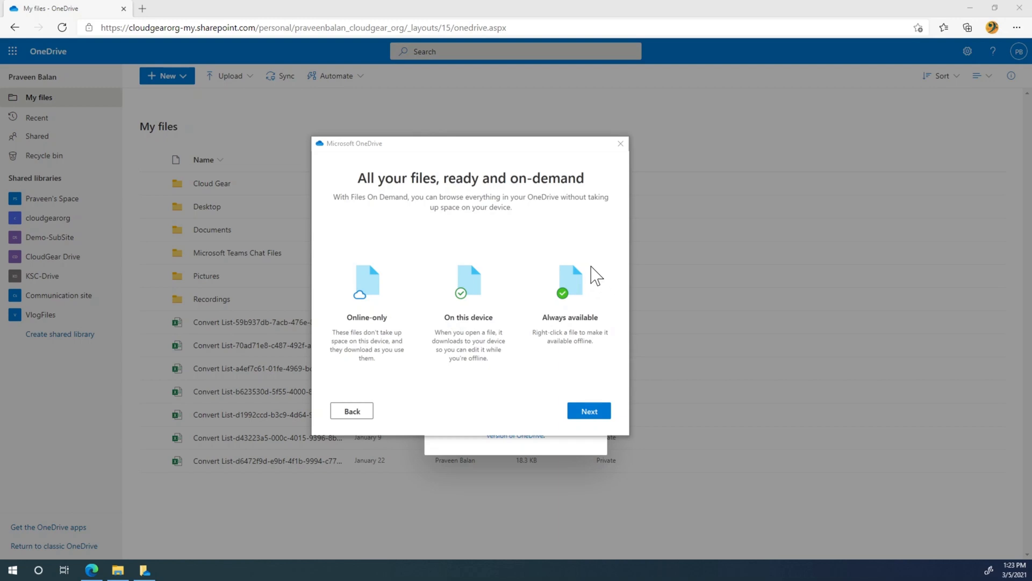
mouse_move(544, 309)
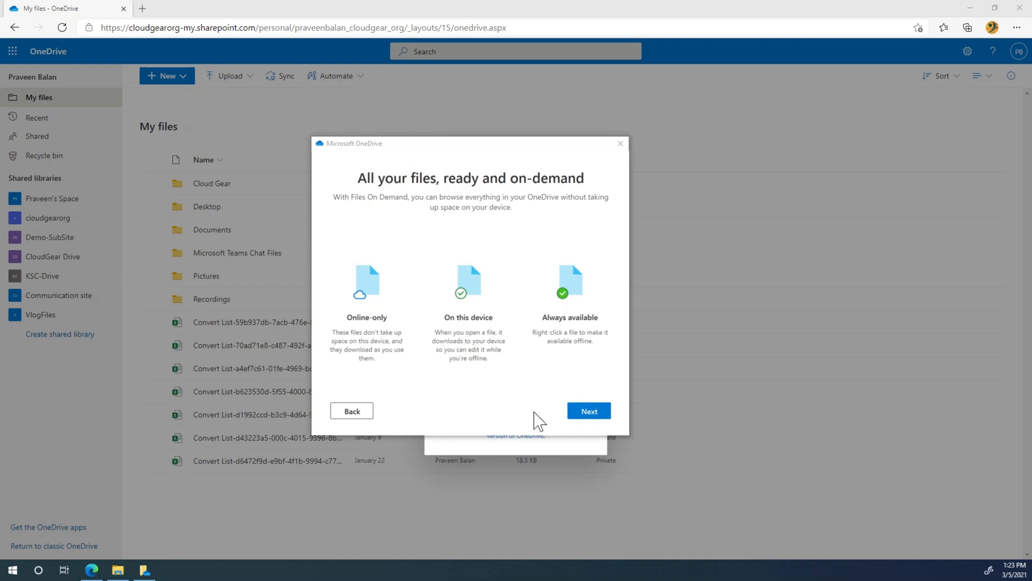
left_click(588, 410)
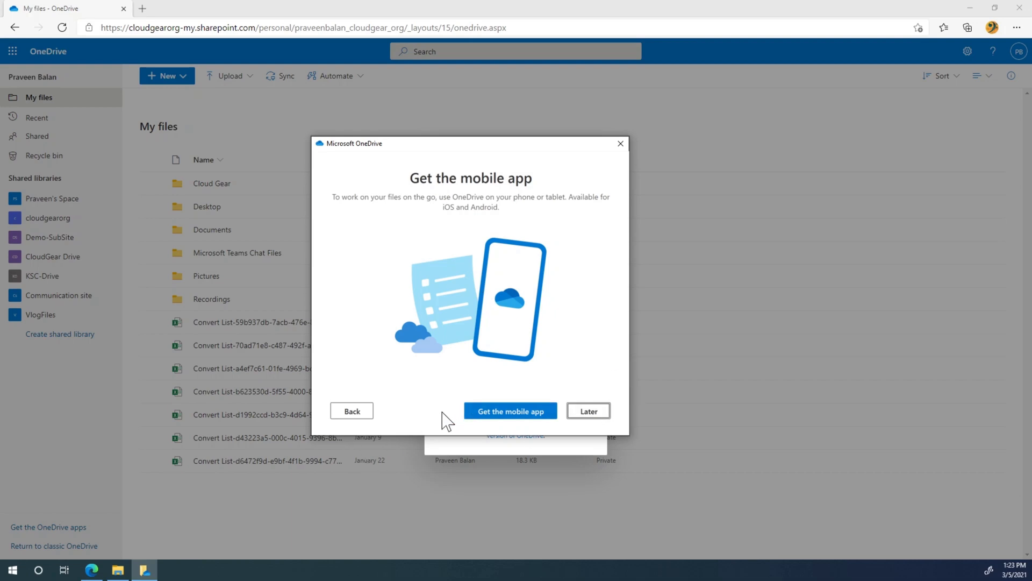
mouse_move(524, 263)
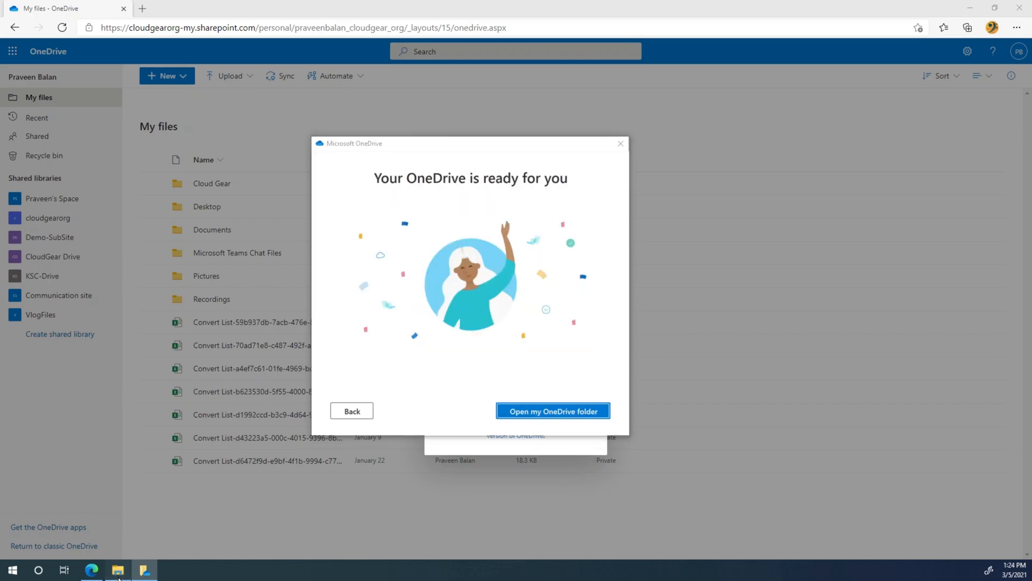
- Skip the mobile app and show the synced OneDrive folder in File Explorer
left_click(551, 410)
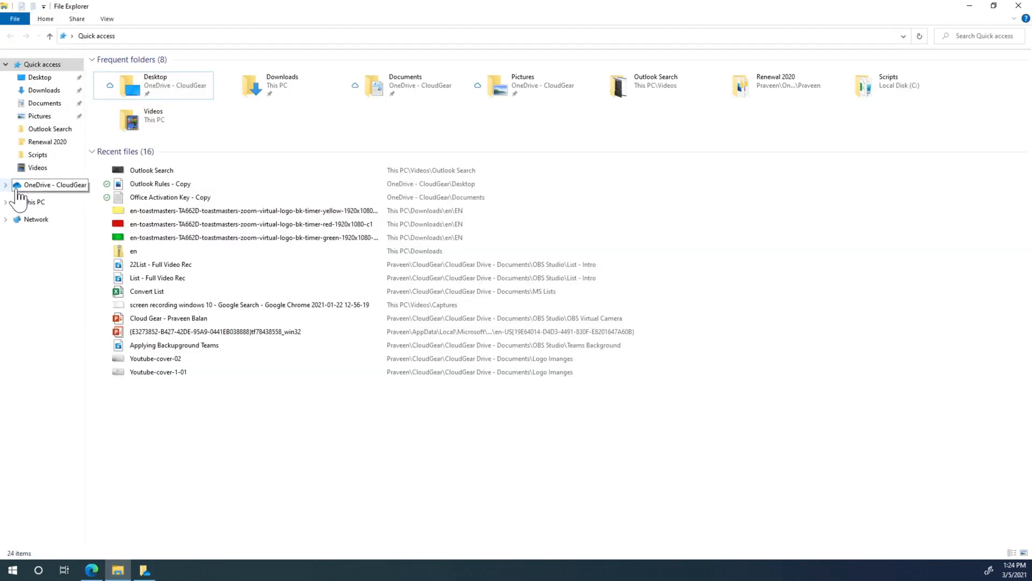
- Browse OneDrive - CloudGear, download a Convert List spreadsheet and look inside Documents
left_click(55, 184)
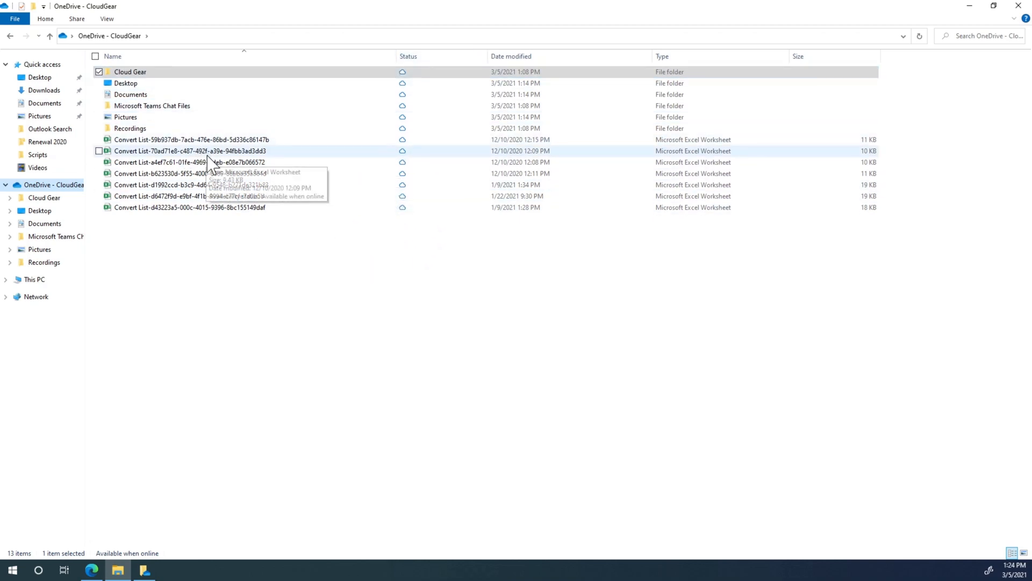
double_click(189, 173)
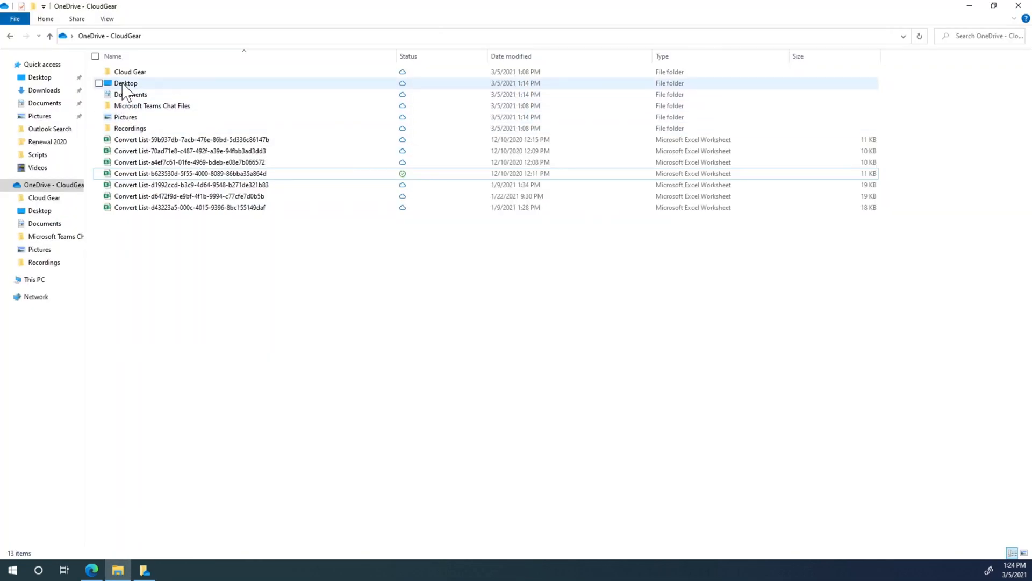
double_click(125, 83)
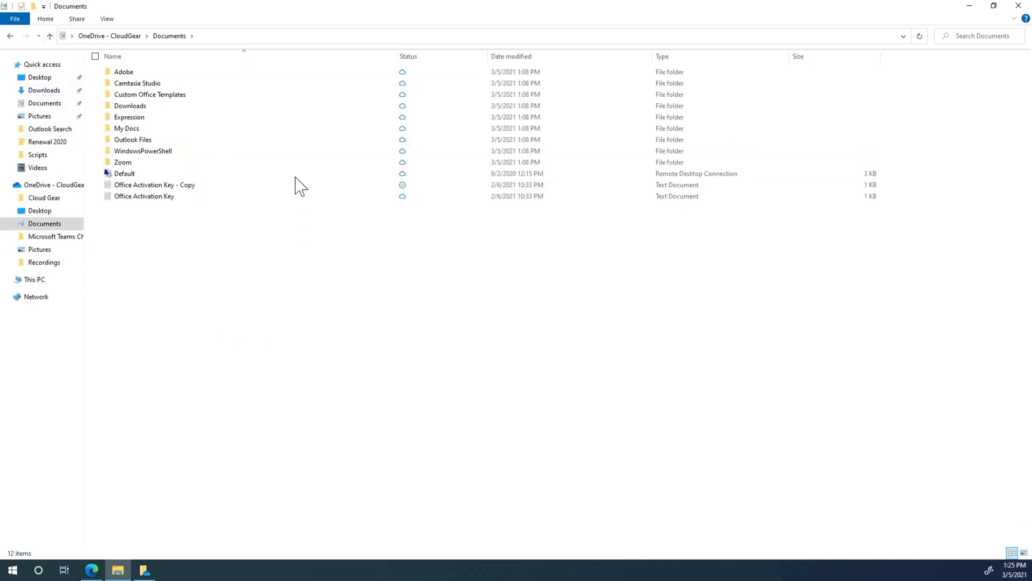
left_click(123, 163)
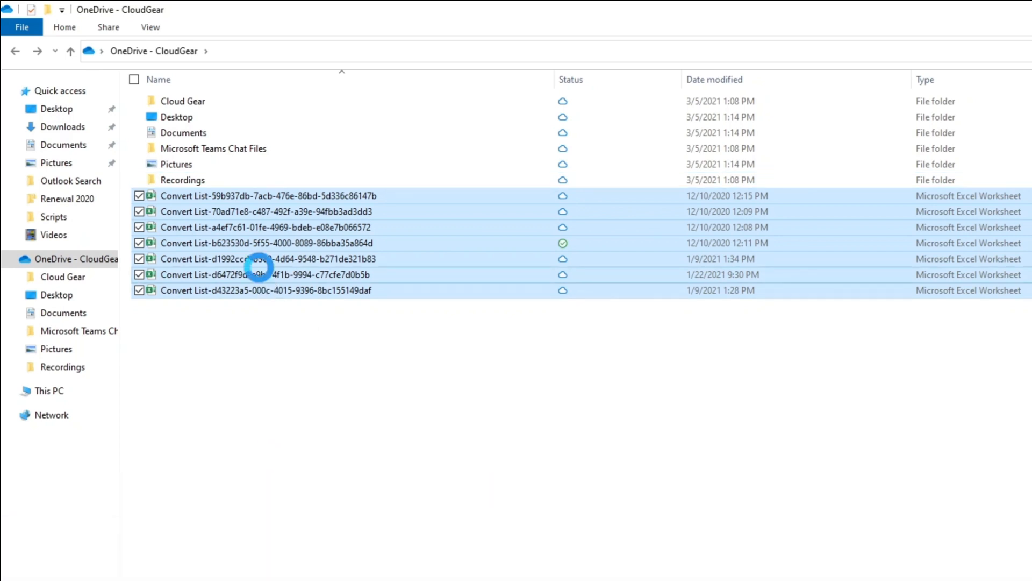
- Mark the Convert List spreadsheets and Recordings folder 'Always keep on this device'
right_click(257, 265)
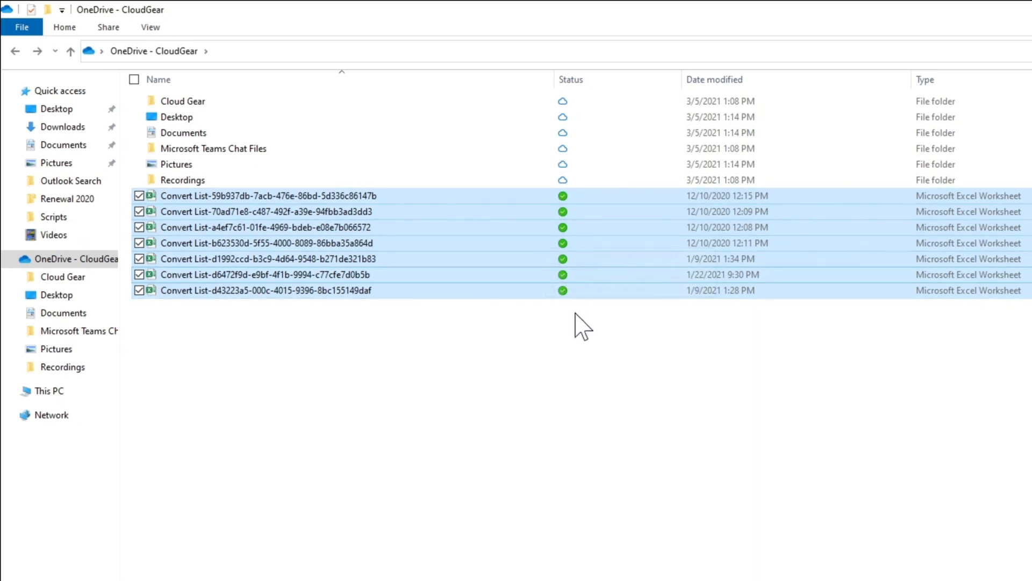
mouse_move(500, 434)
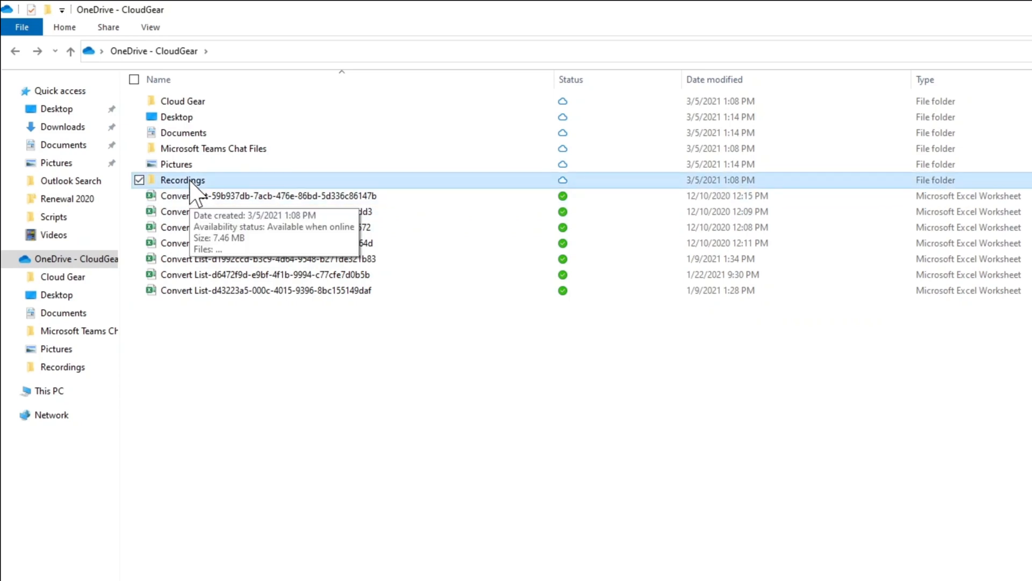
right_click(183, 180)
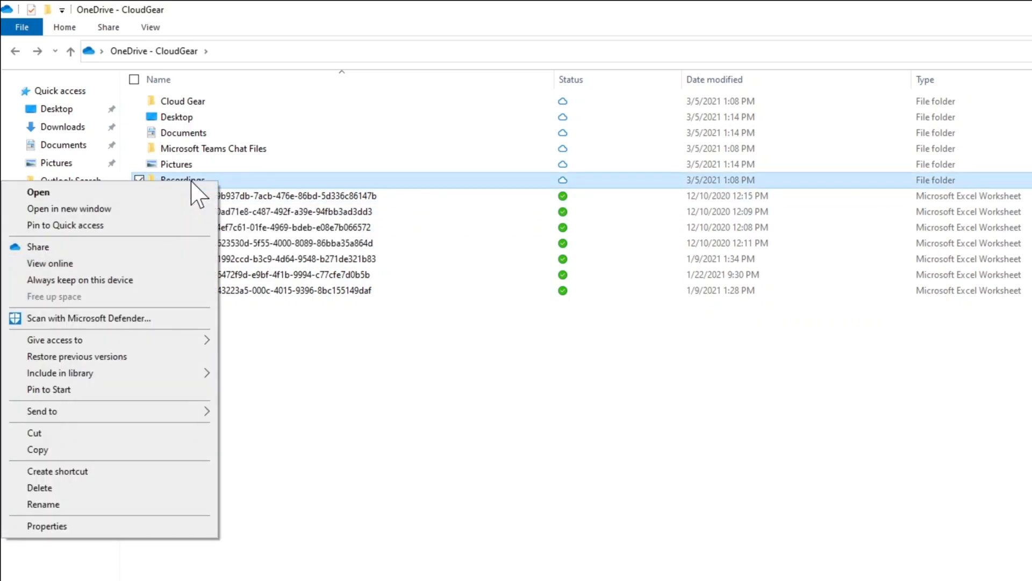
mouse_move(86, 297)
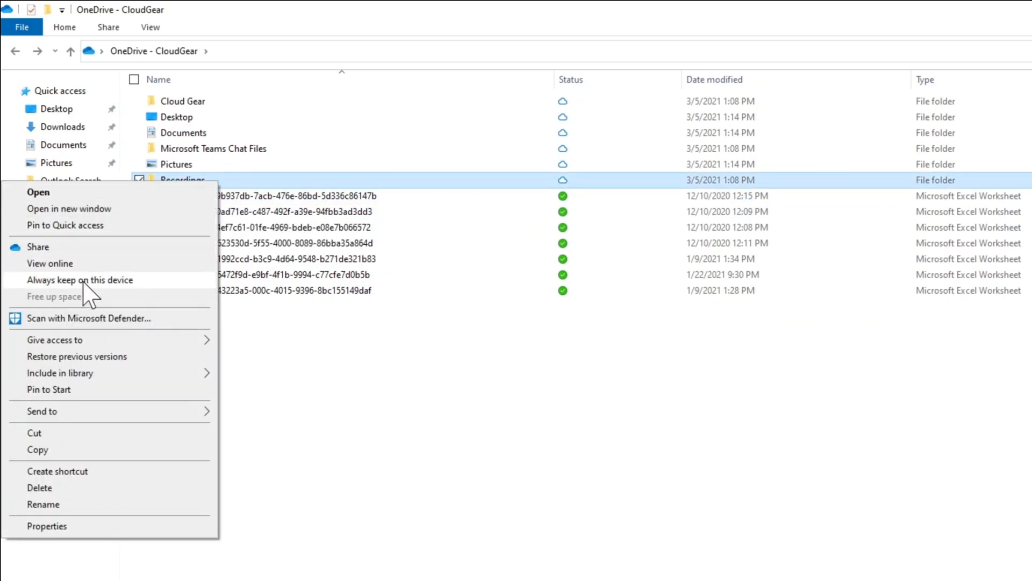
left_click(80, 280)
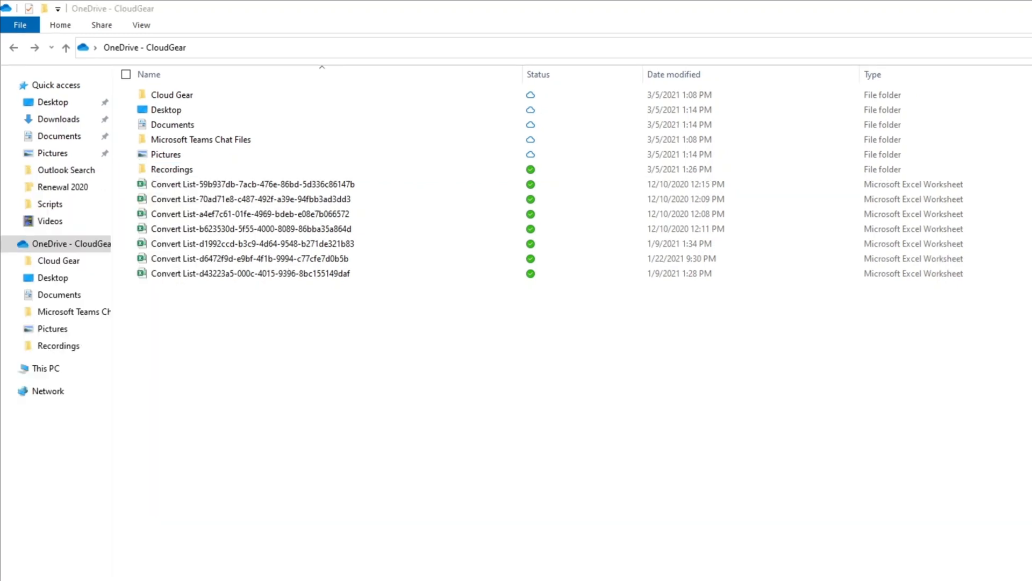
left_click(71, 243)
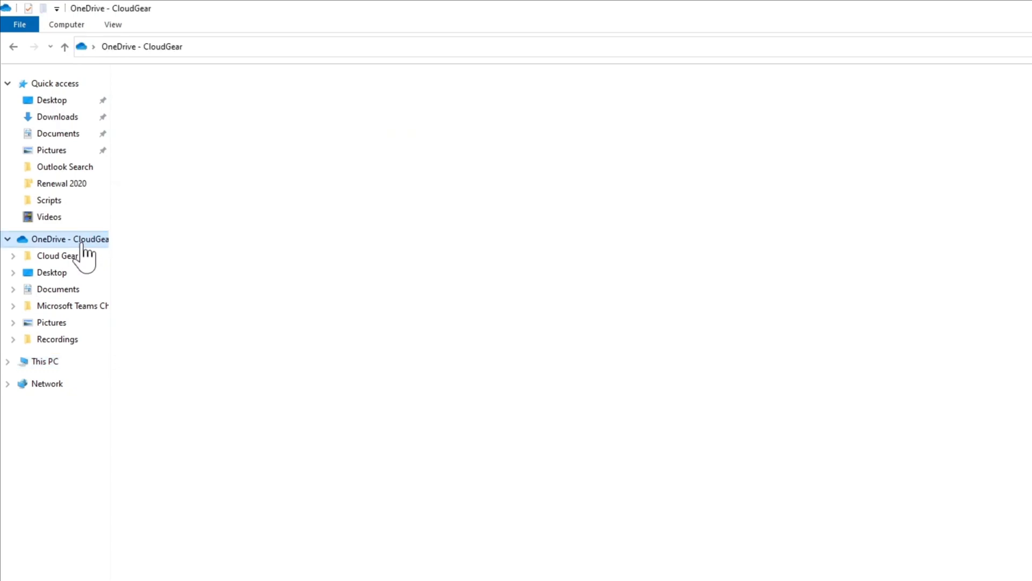
- Select Pictures through the last spreadsheet and free up their device space
left_click(72, 238)
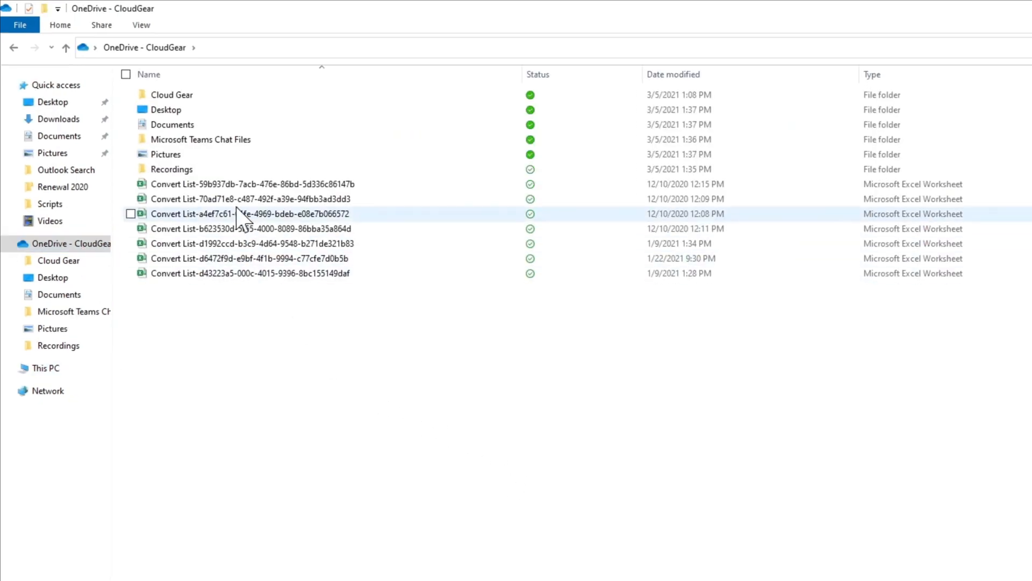
left_click(131, 94)
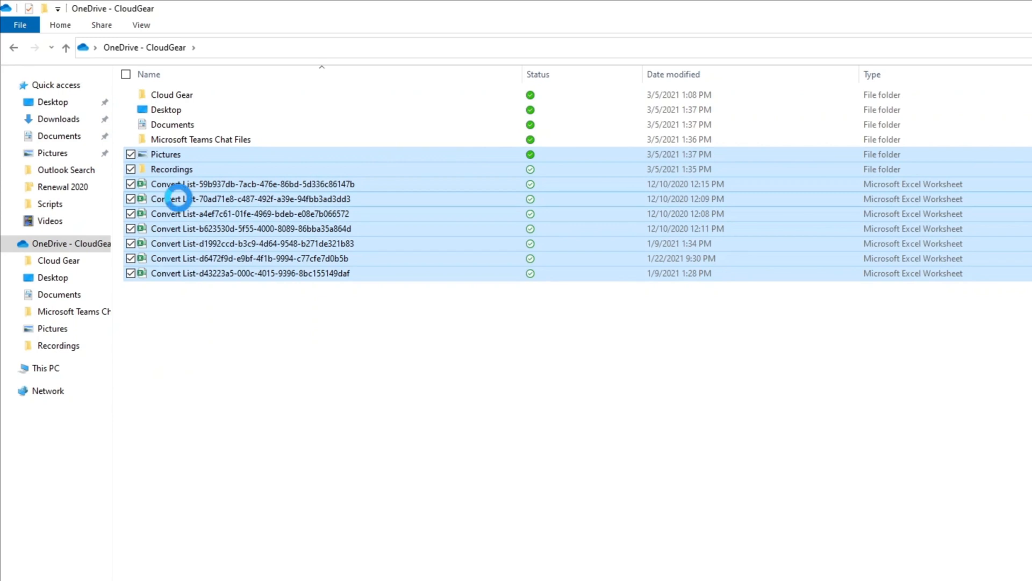
right_click(174, 197)
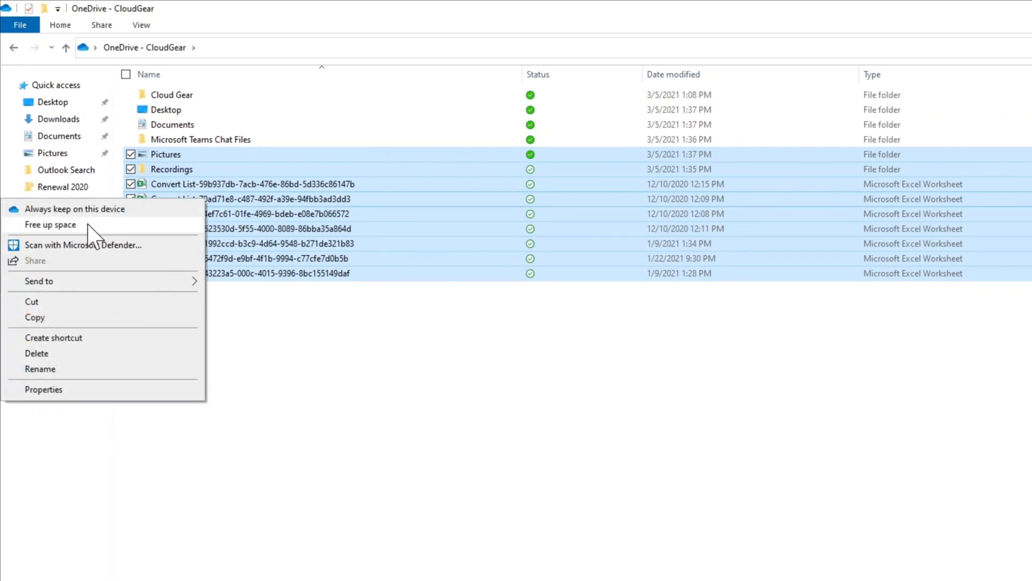
mouse_move(58, 234)
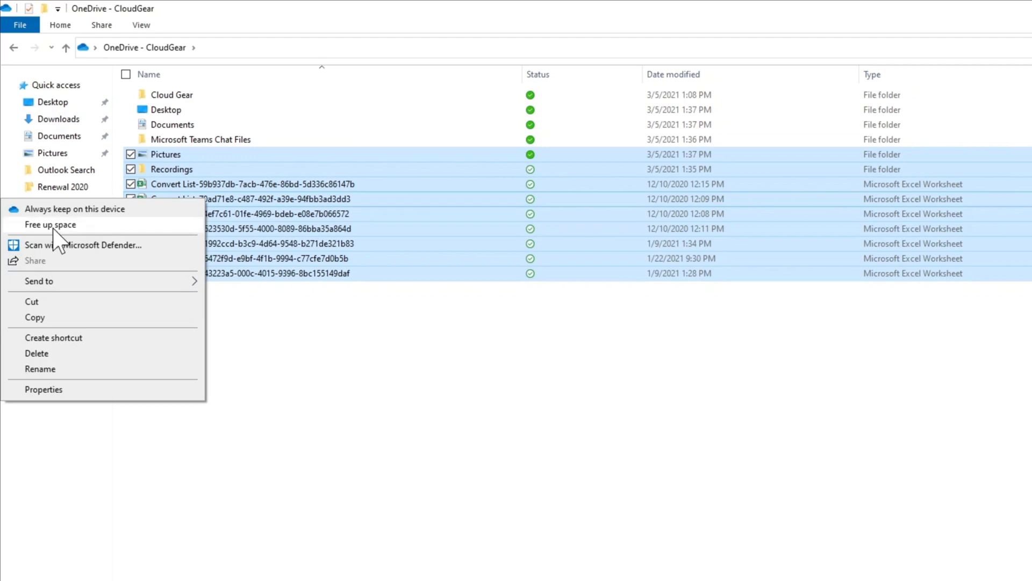